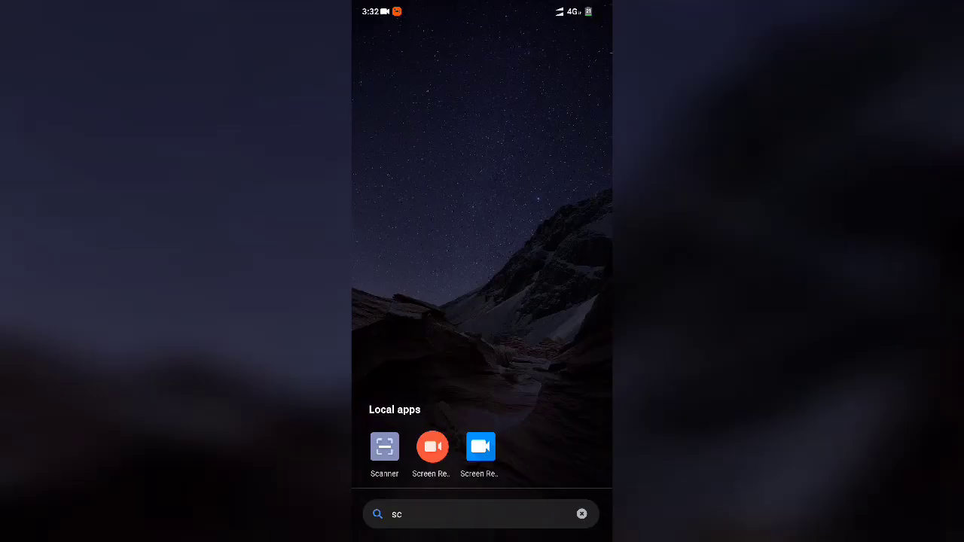
# - From home screen search reach Settings, switch Portable hotspot on, and enter its setup screen
pyautogui.click(467, 516)
pyautogui.write('e')
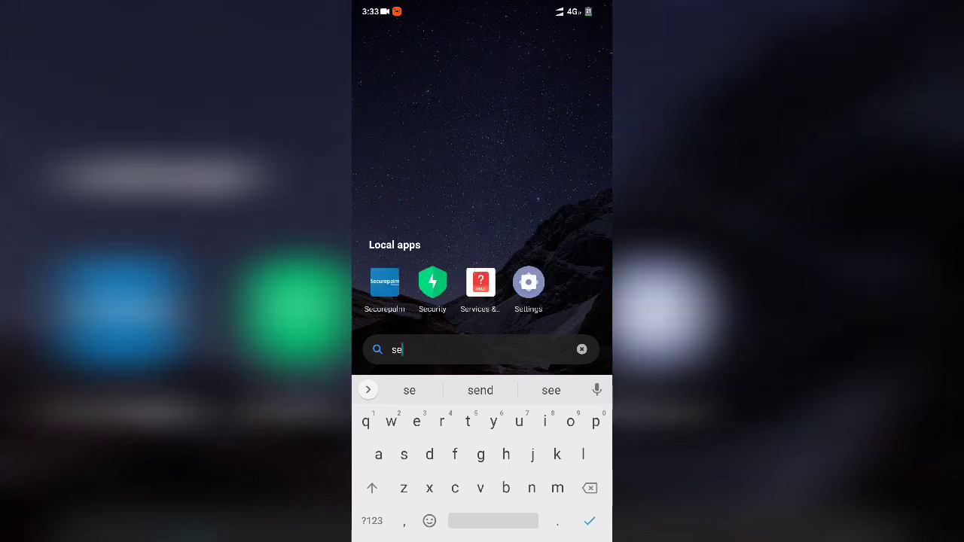
pyautogui.click(527, 283)
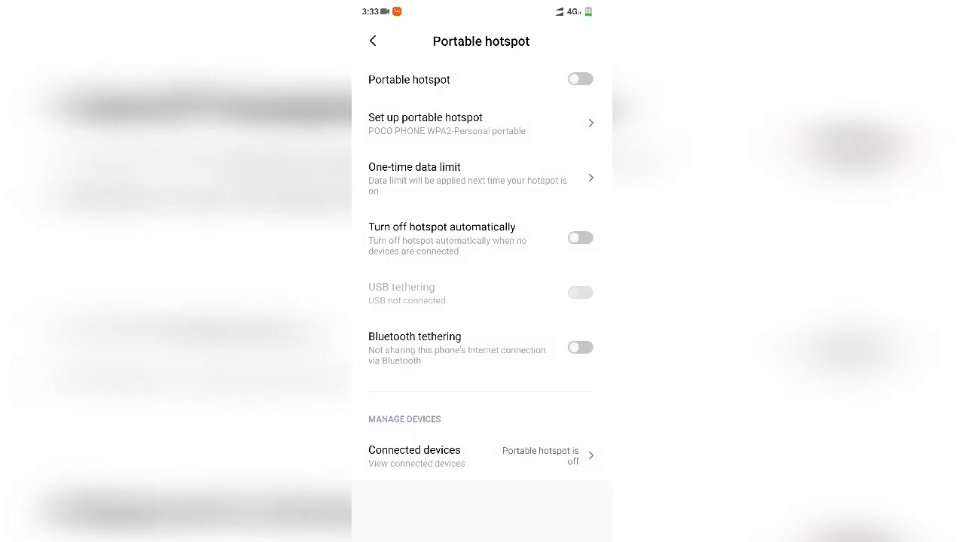
pyautogui.click(580, 78)
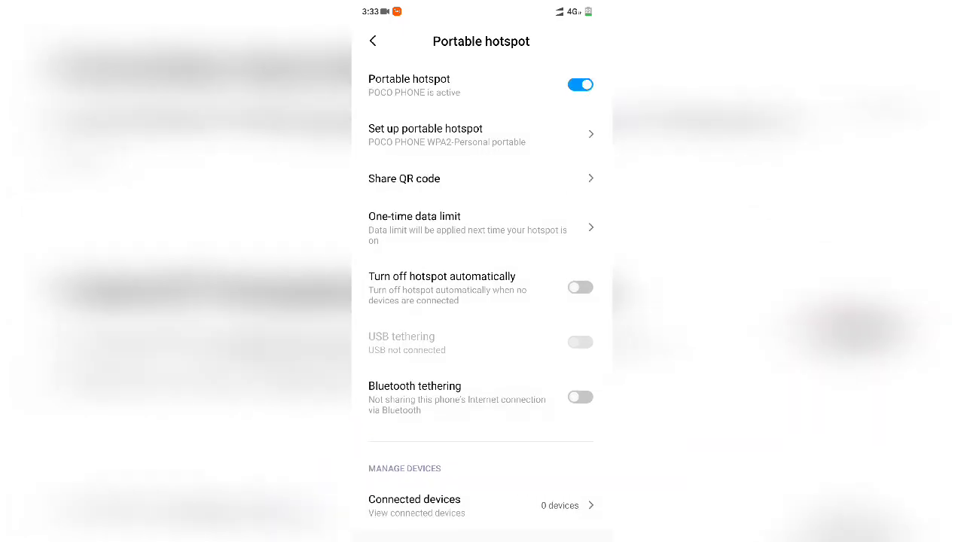
pyautogui.click(425, 134)
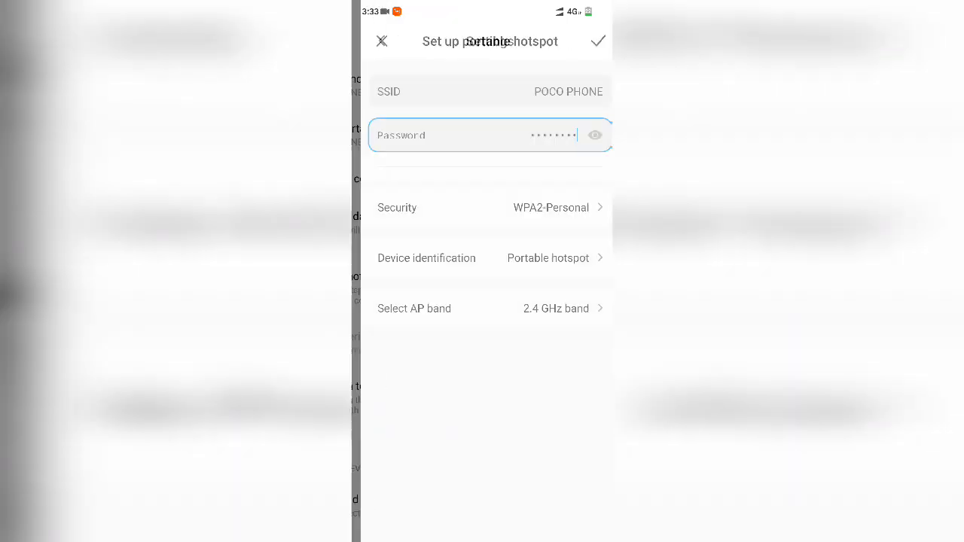
# - Set the hotspot's AP band to 5.0 GHz and save the configuration
pyautogui.click(483, 135)
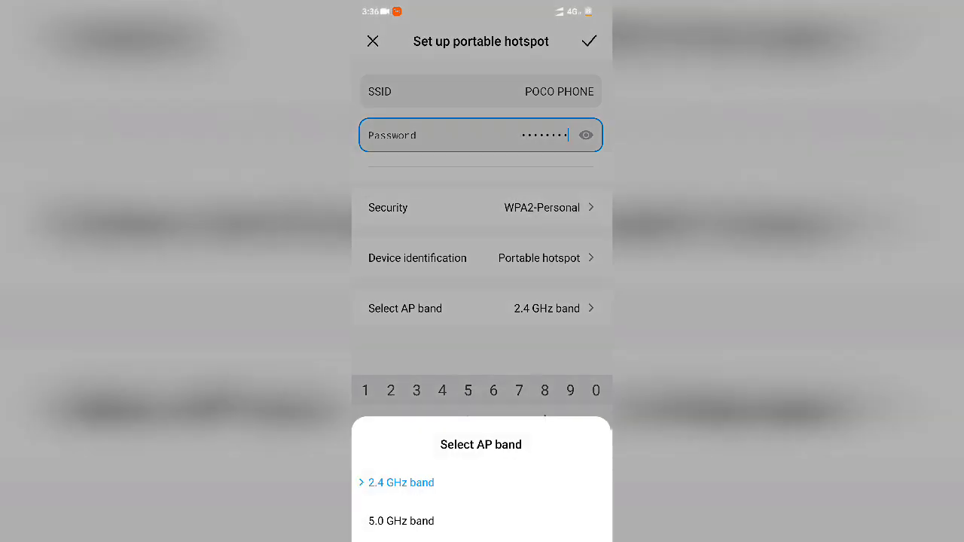
pyautogui.click(401, 521)
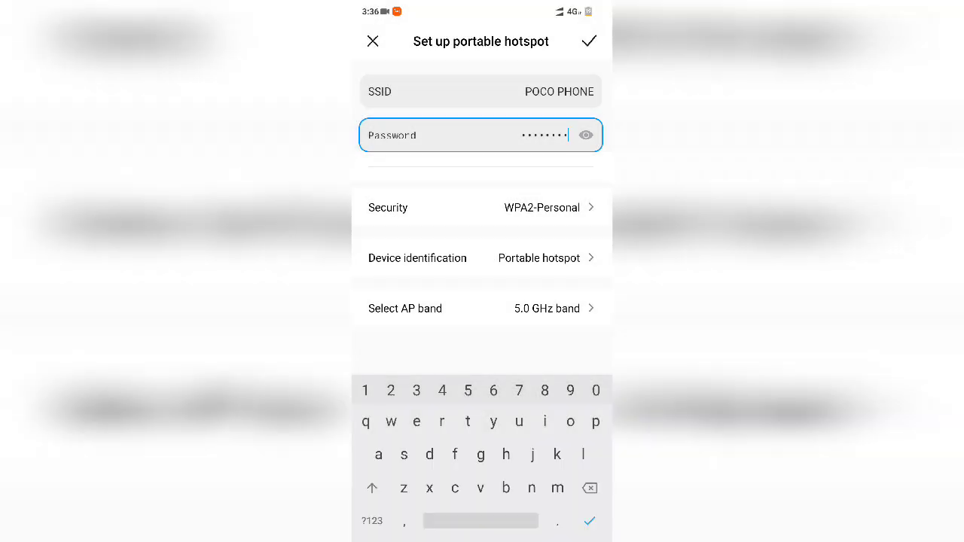
pyautogui.click(589, 42)
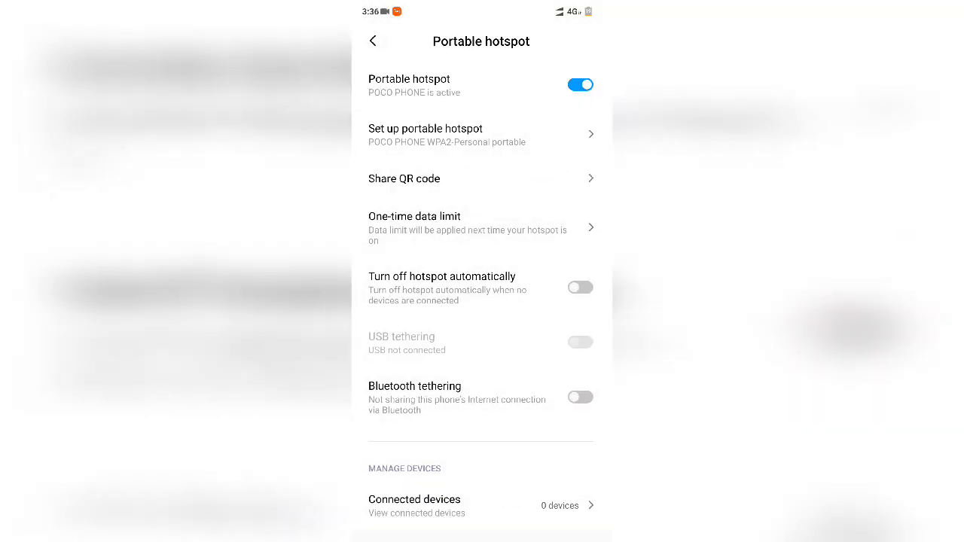
# - Reopen the hotspot setup twice to confirm 'Select AP band' reads 5.0 GHz
pyautogui.click(425, 134)
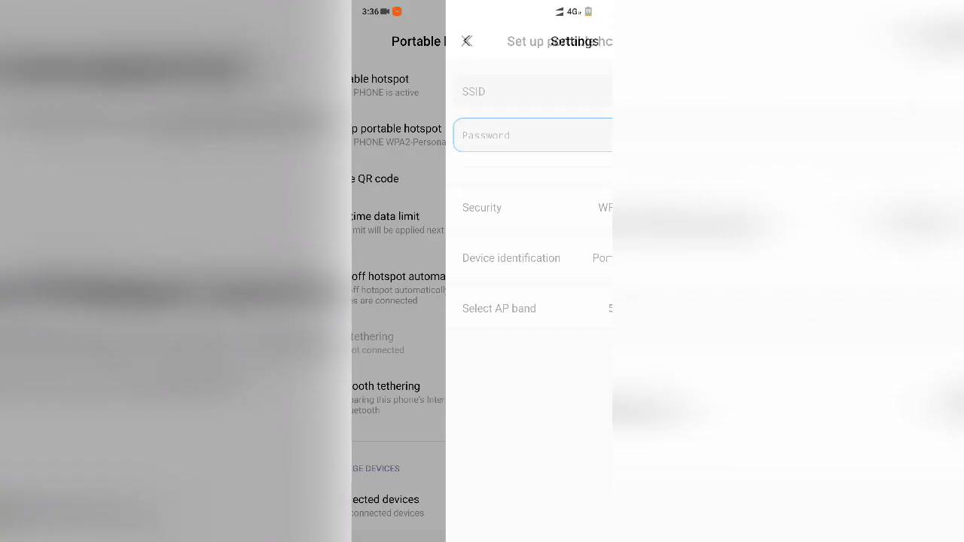
pyautogui.click(481, 307)
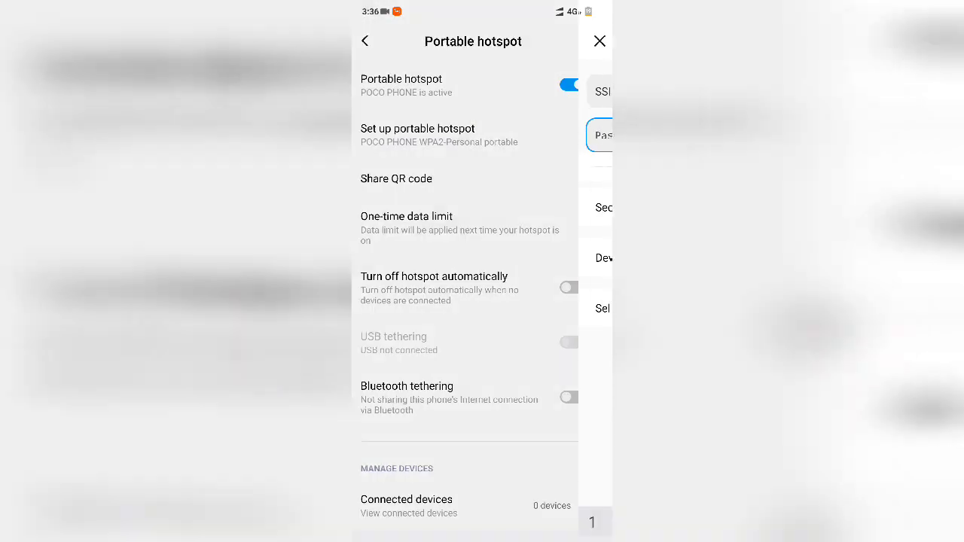
pyautogui.click(418, 134)
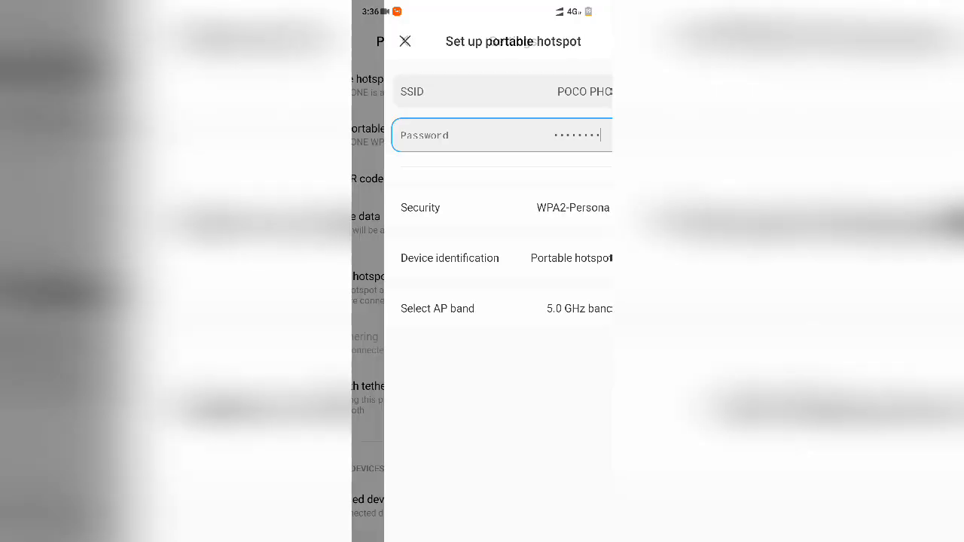